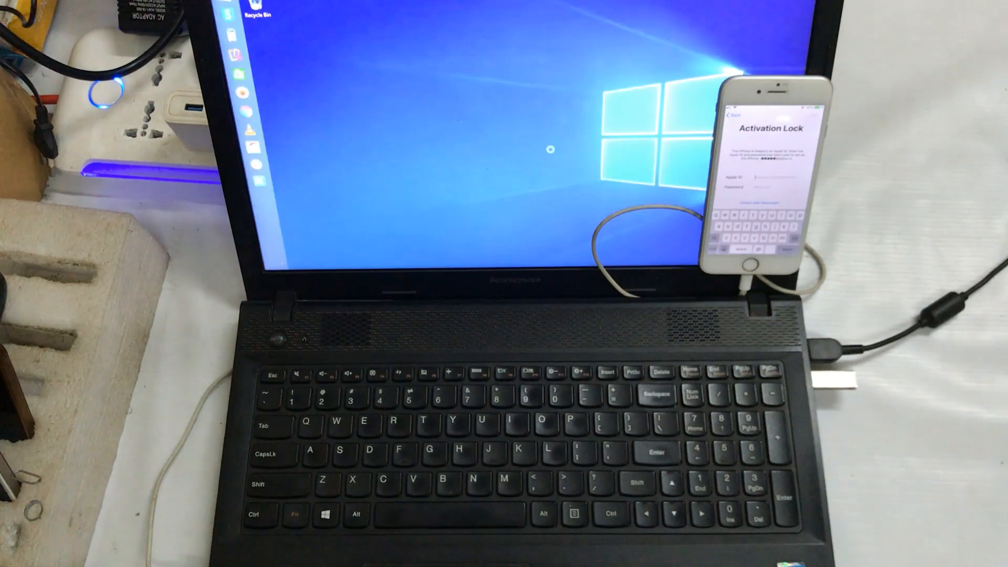
- Agree to the 4MeKey usage terms and continue to the activation lock removal tool
right_click(549, 150)
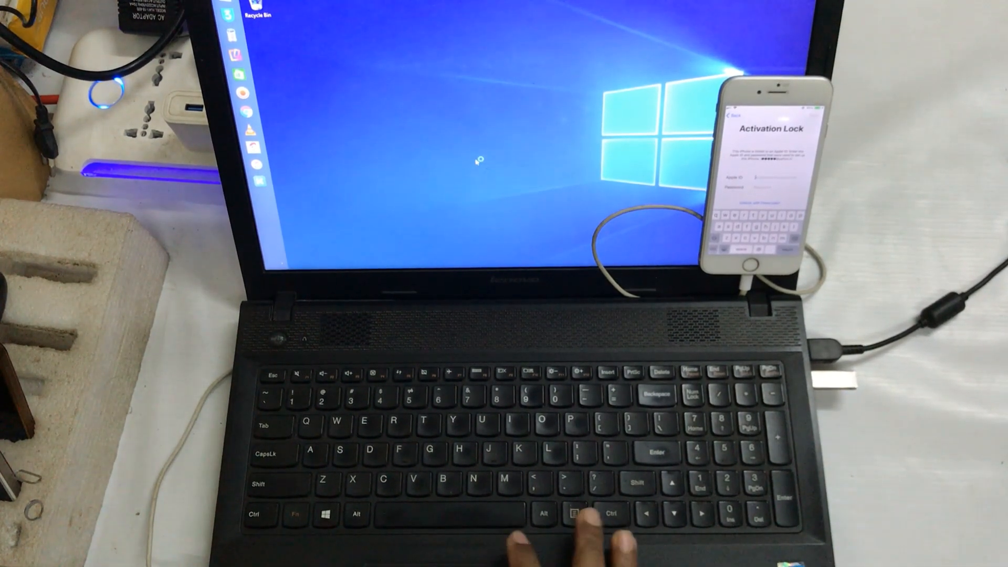
right_click(479, 160)
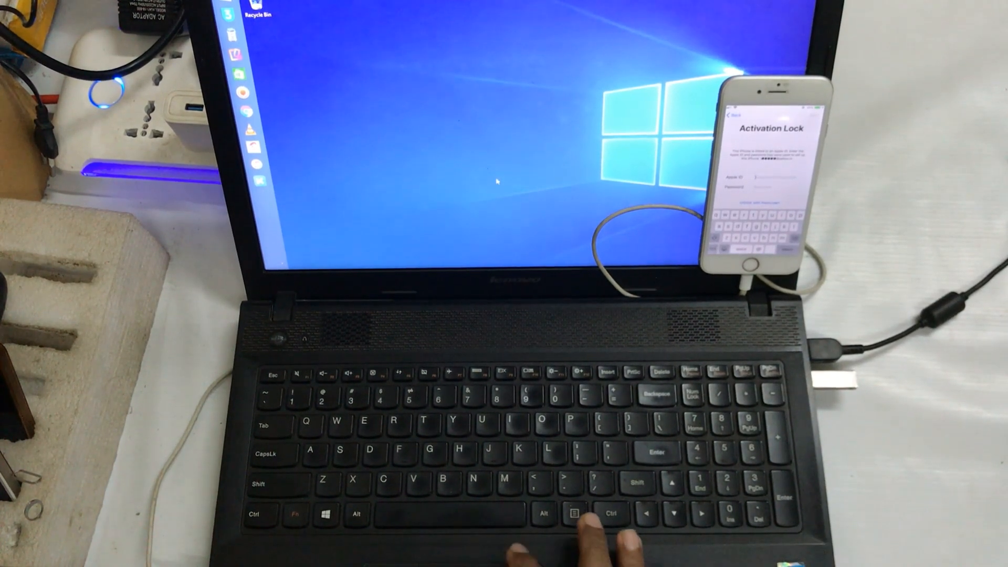
right_click(501, 187)
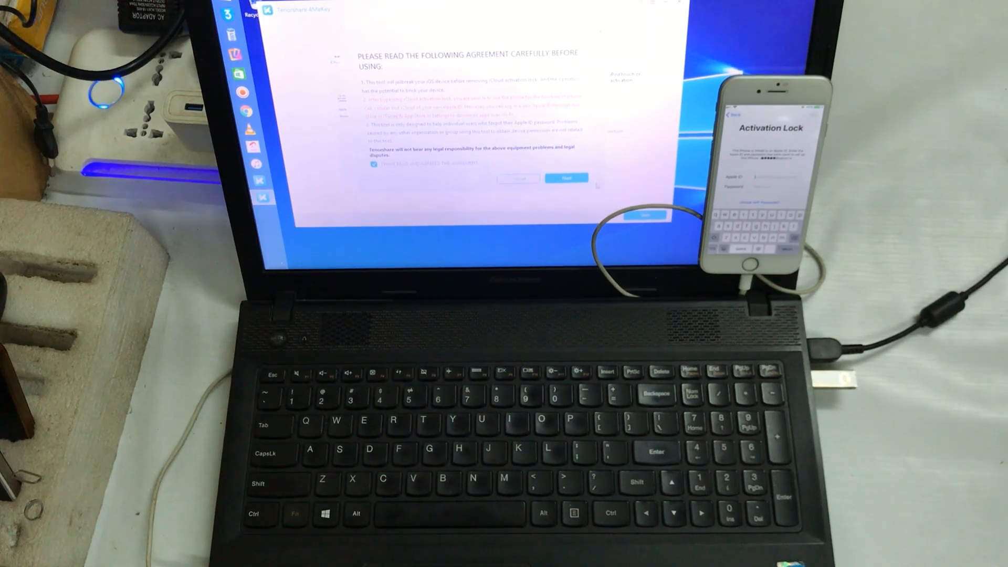
left_click(565, 179)
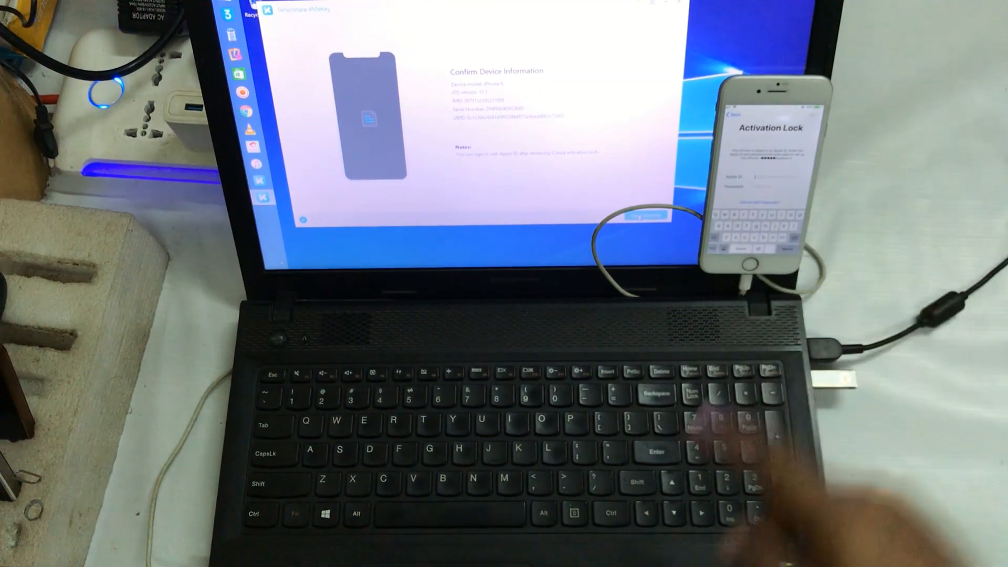
- Confirm the iPhone's device details and start removing its iCloud activation lock
left_click(637, 218)
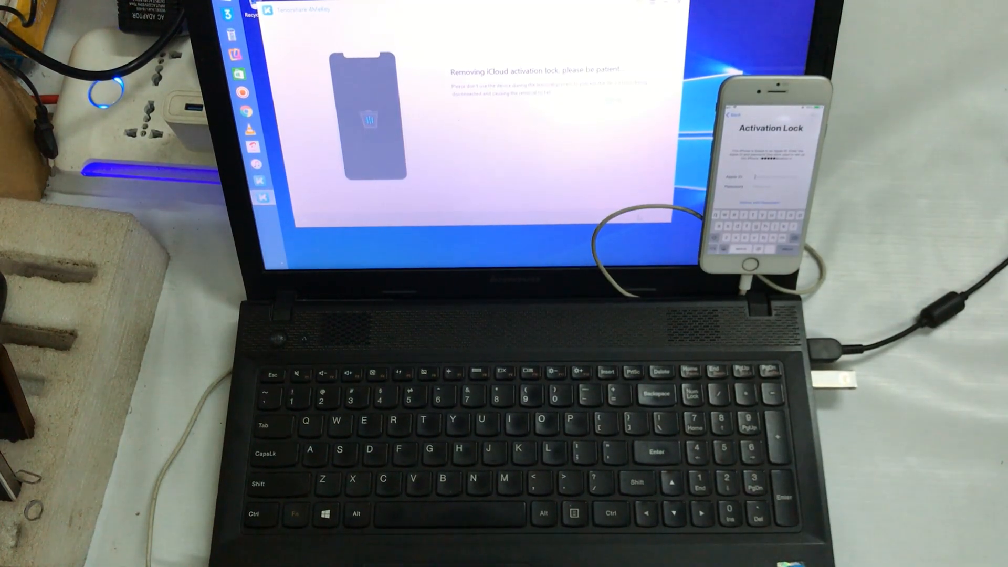